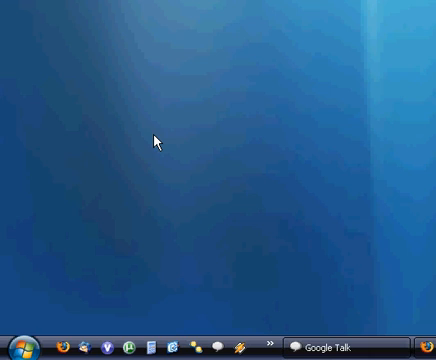
pyautogui.moveTo(60, 308)
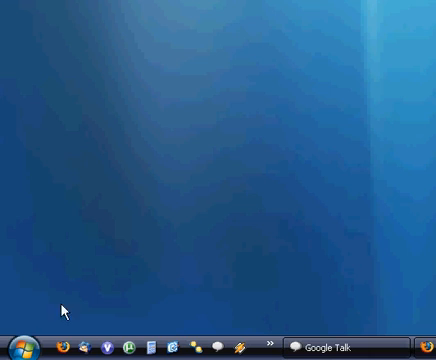
# Begin opening My Computer from the Windows XP desktop to reach Local Disk (C:).
pyautogui.click(18, 344)
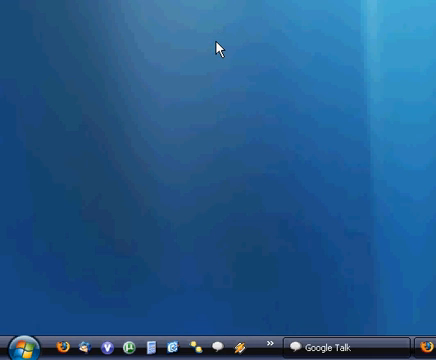
pyautogui.moveTo(218, 40)
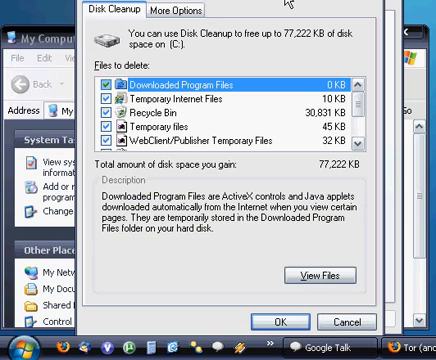
pyautogui.moveTo(244, 132)
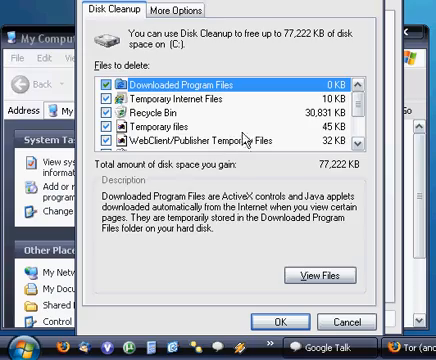
pyautogui.moveTo(248, 136)
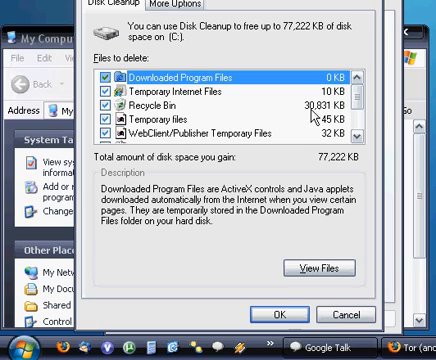
# Scroll the Files to delete list to confirm all categories on (C:) are ticked, about 77,222 KB.
pyautogui.scroll(-3)
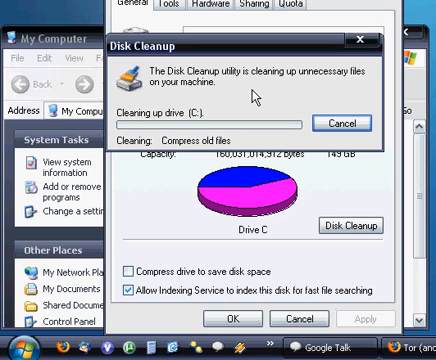
pyautogui.moveTo(258, 94)
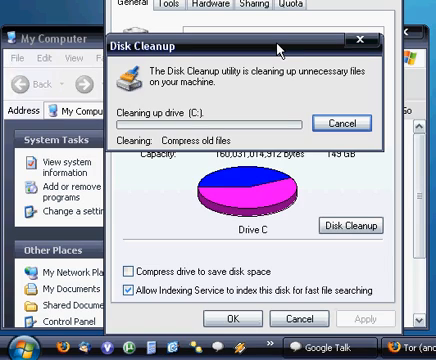
pyautogui.moveTo(278, 48)
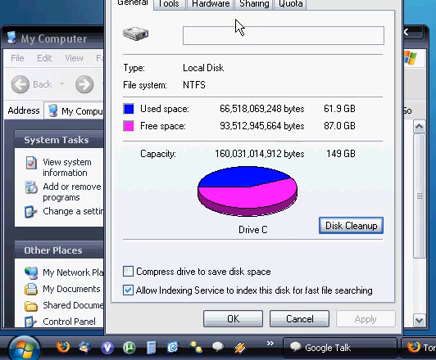
pyautogui.moveTo(248, 260)
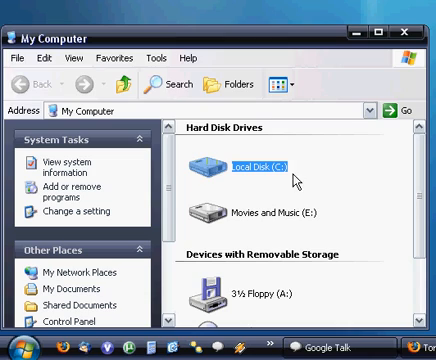
pyautogui.moveTo(282, 180)
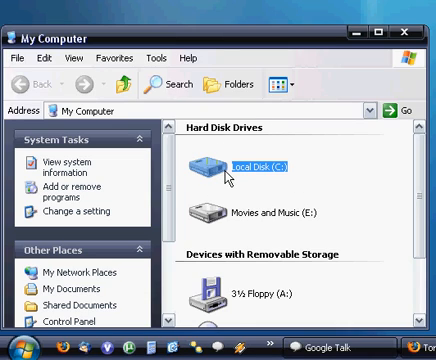
# Select and open Local Disk (C:) in My Computer's drive list.
pyautogui.click(244, 164)
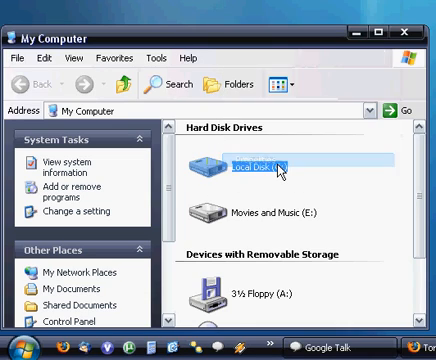
pyautogui.doubleClick(256, 160)
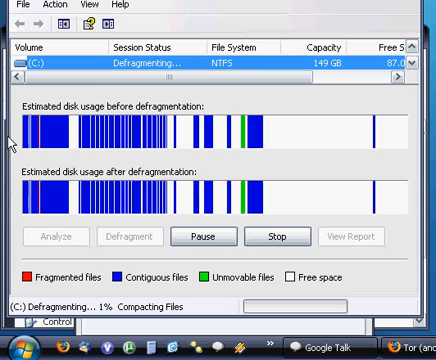
pyautogui.moveTo(58, 136)
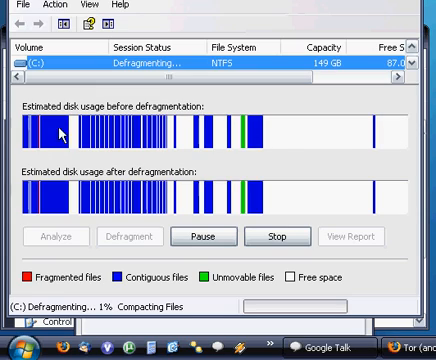